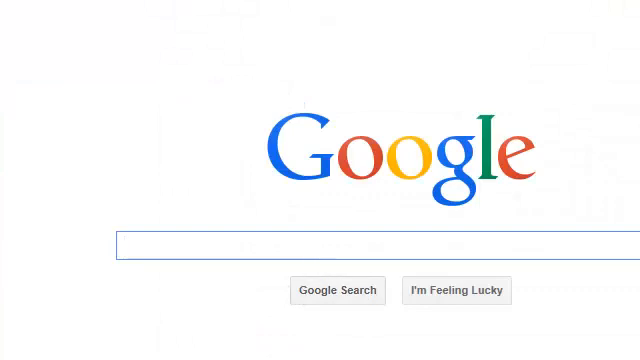
Type a Google search query beginning with "kali on"
left_click(120, 246)
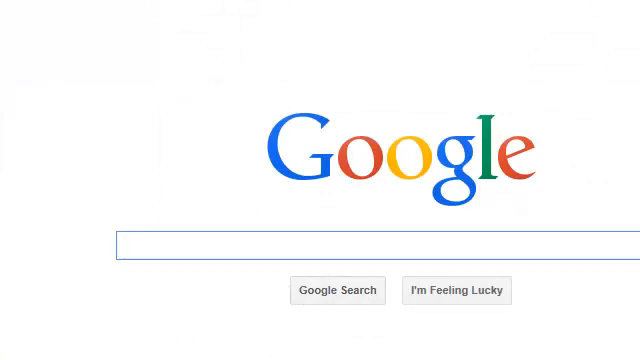
type("k")
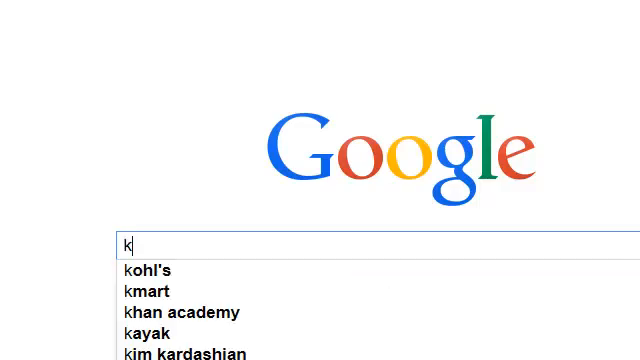
type("ali on")
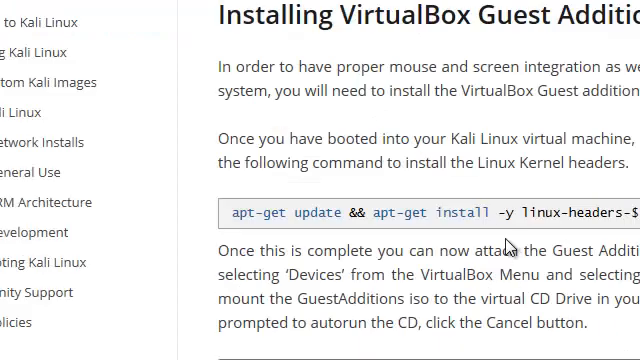
mouse_move(513, 248)
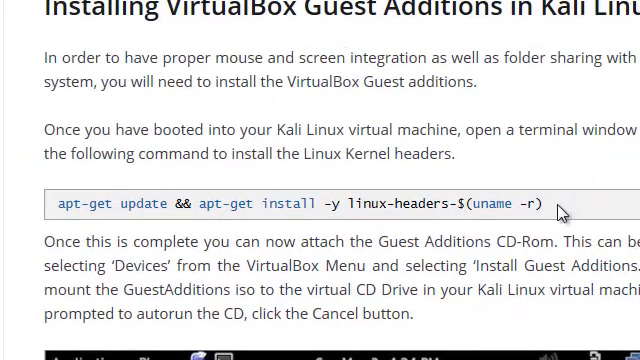
Select the kernel-headers apt-get install command on the Guest Additions docs page
triple_click(300, 204)
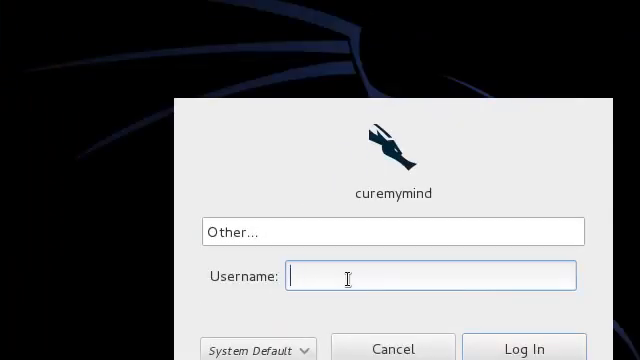
Log in to Kali with username root and its password
type("ro")
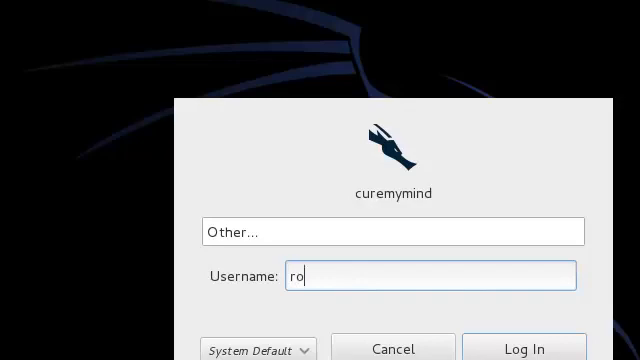
type("ot")
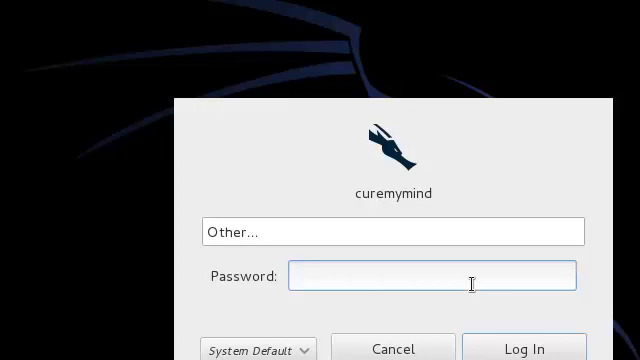
type("password")
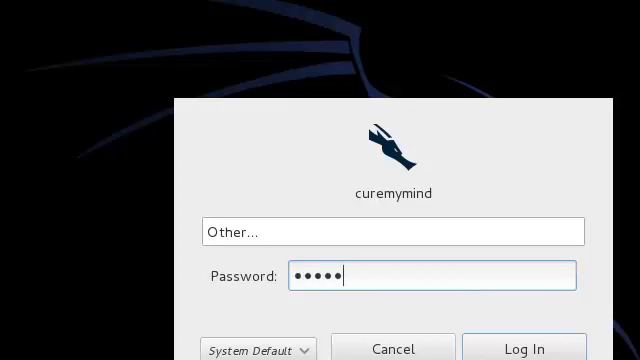
left_click(514, 347)
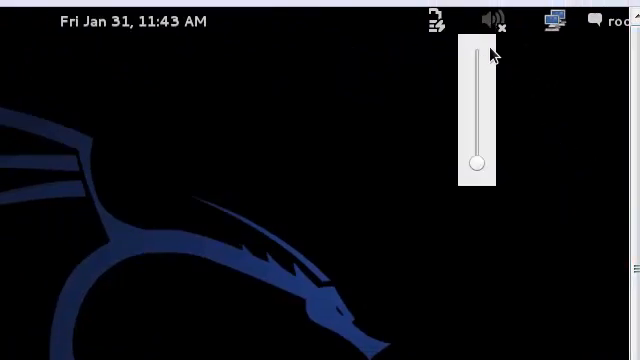
left_click_drag(480, 160, 480, 110)
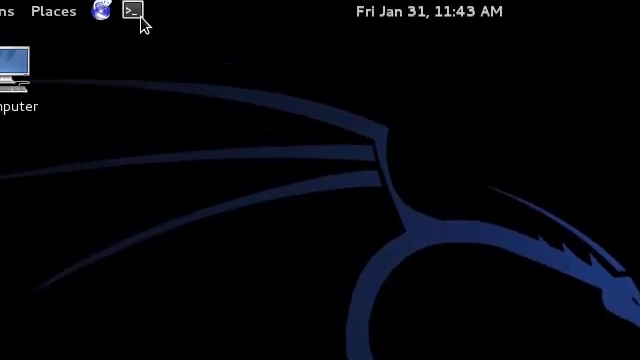
In a terminal, run apt-get install alsa and confirm with y
left_click(130, 13)
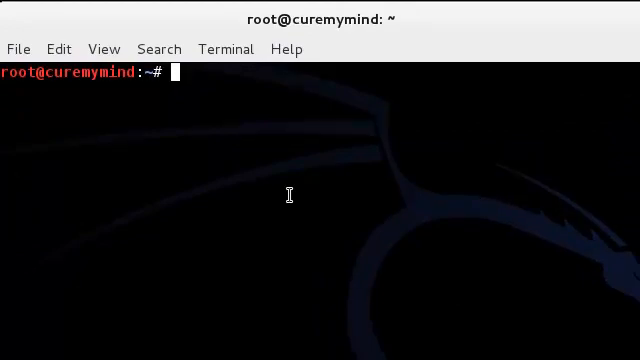
type("apt-get insta")
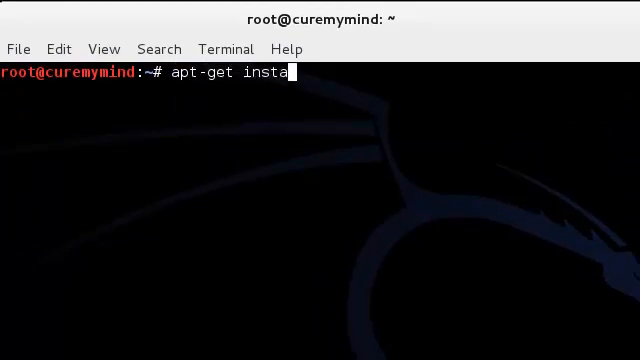
type("ll alasa")
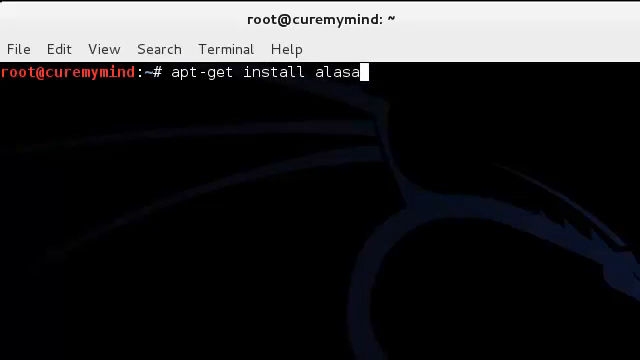
key("BackSpace")
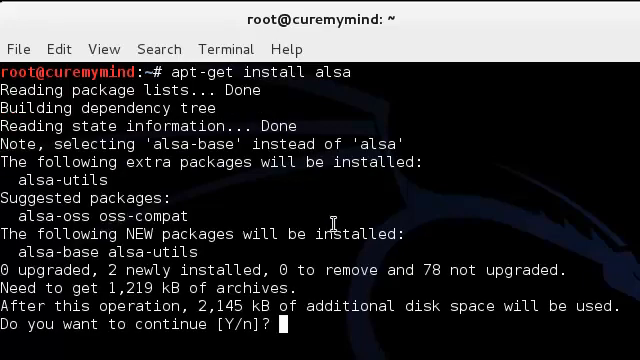
type("y")
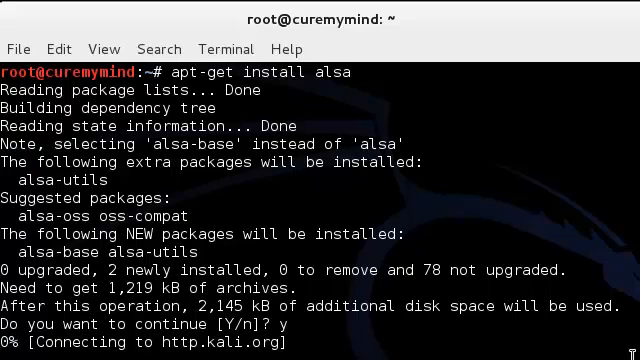
scroll("down", 3)
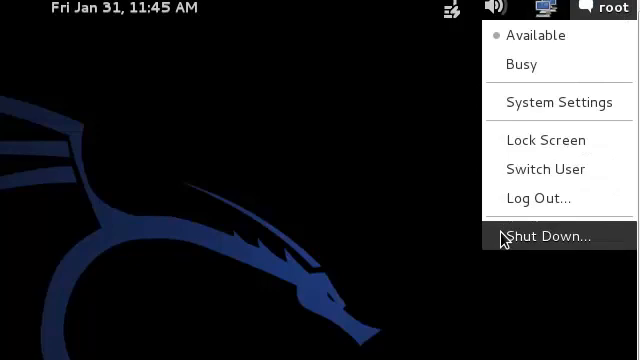
Restart Kali from the shutdown menu and log back in as root
left_click(546, 237)
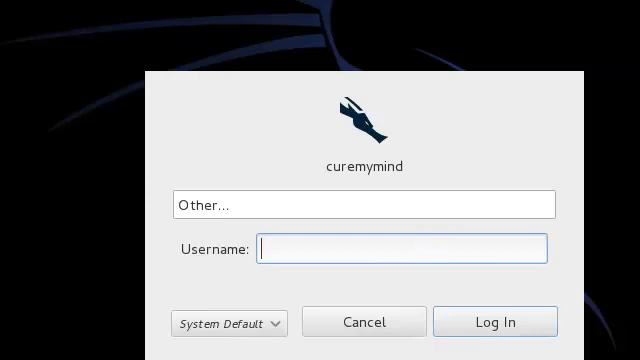
type("root")
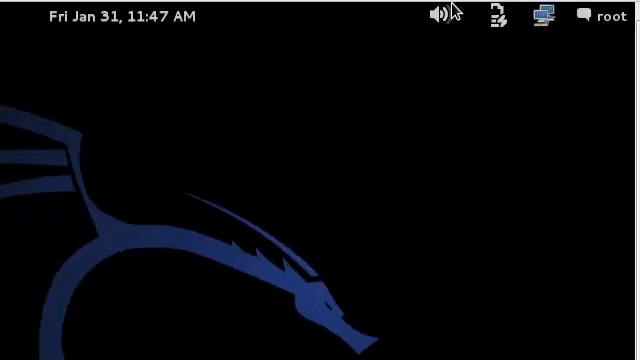
left_click(438, 16)
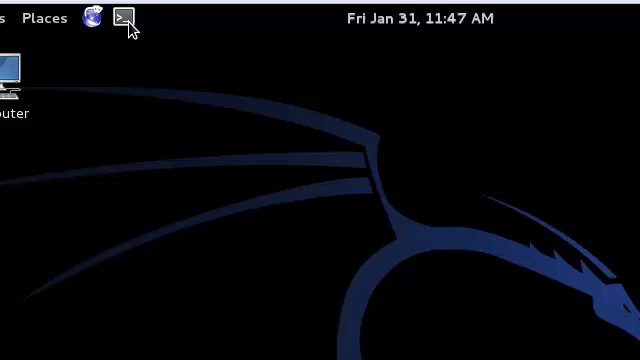
left_click(123, 18)
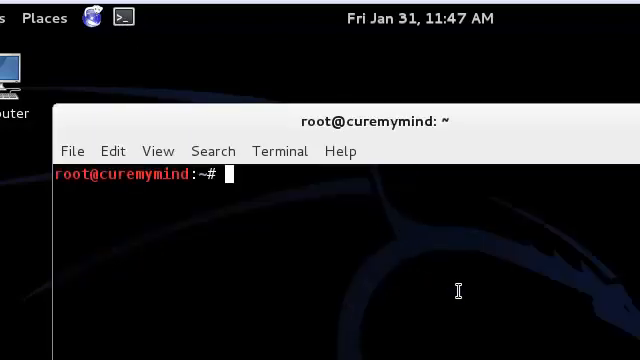
Run apt-get update, then start typing an apt-get install command
type("apt-get u")
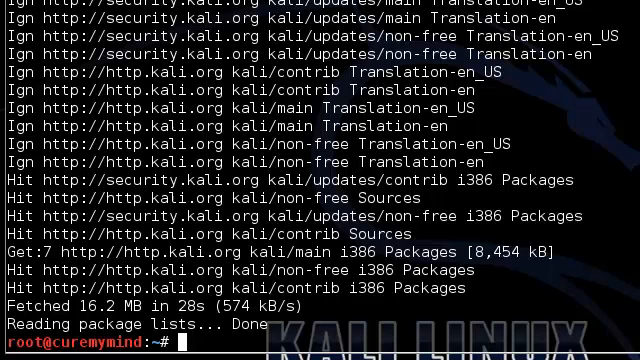
type("apt-get install")
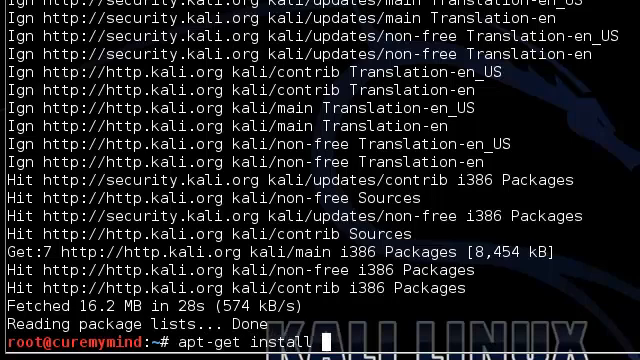
Install linux-headers-$(uname -r) for the running kernel and confirm with y
type("linux-headers")
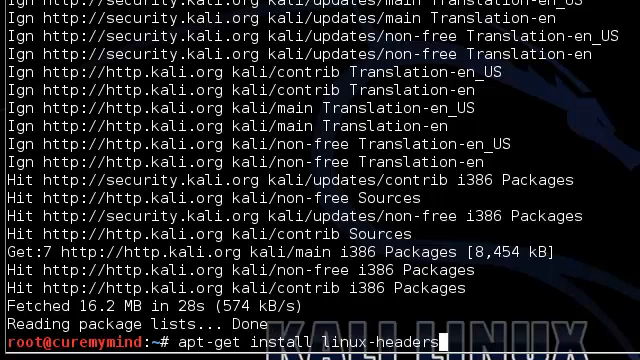
type("-")
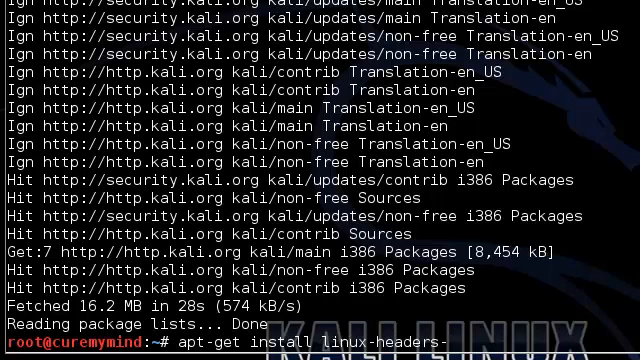
type("$(")
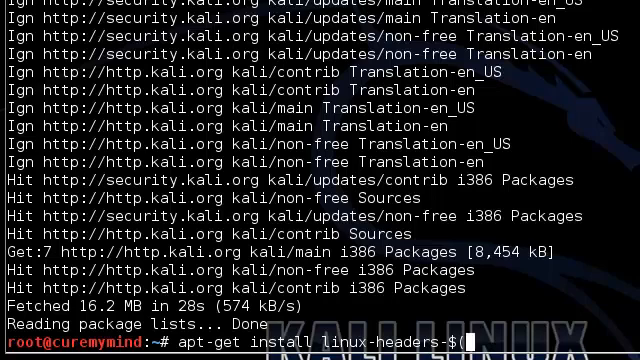
type("unma")
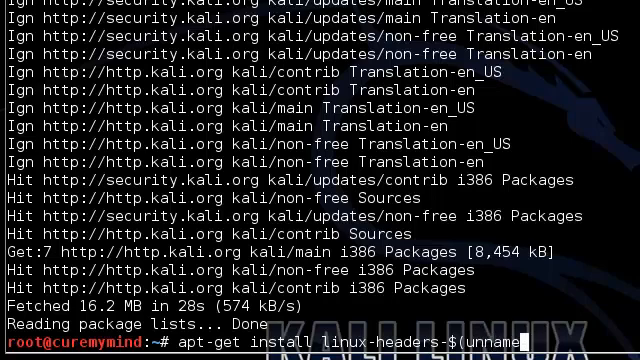
key("BackSpace")
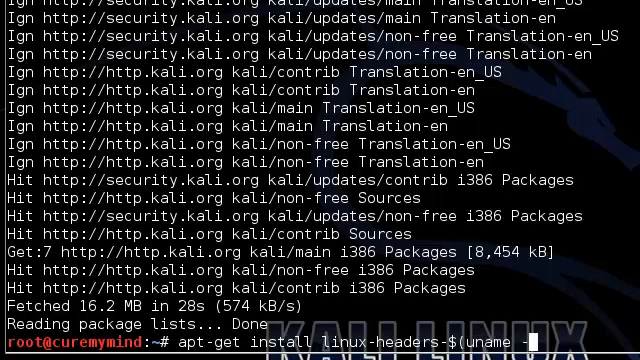
type("r)")
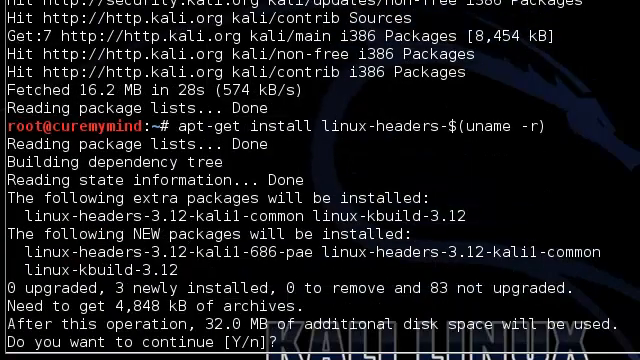
type("y")
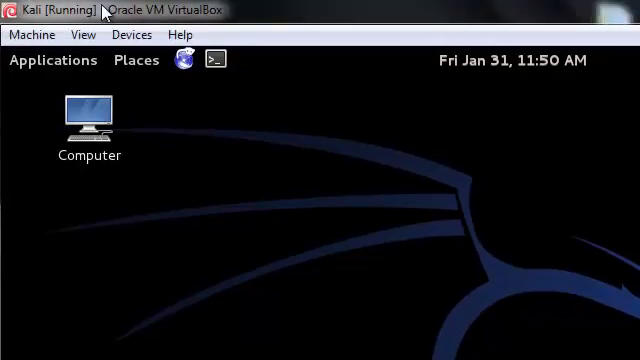
Browse the VirtualBox Machine and View menus
left_click(32, 35)
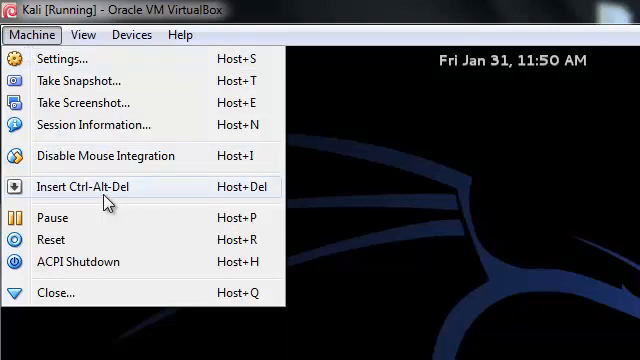
mouse_move(135, 197)
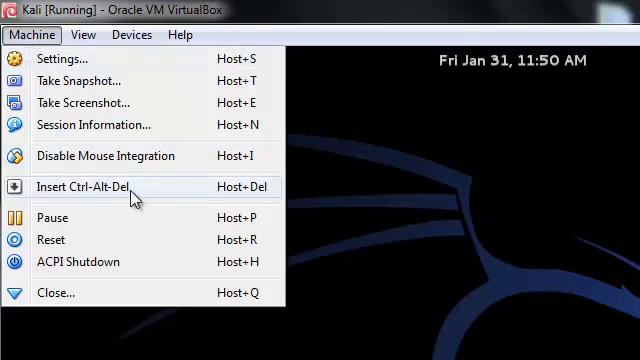
left_click(84, 35)
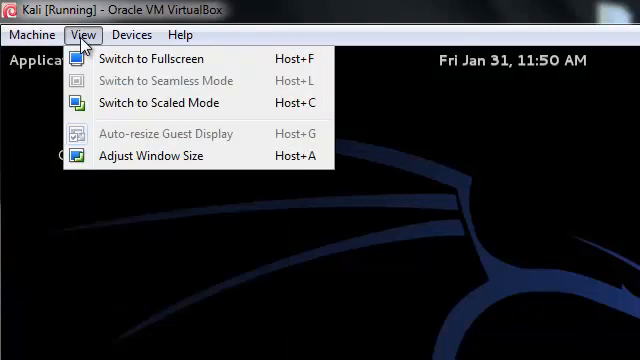
left_click(30, 35)
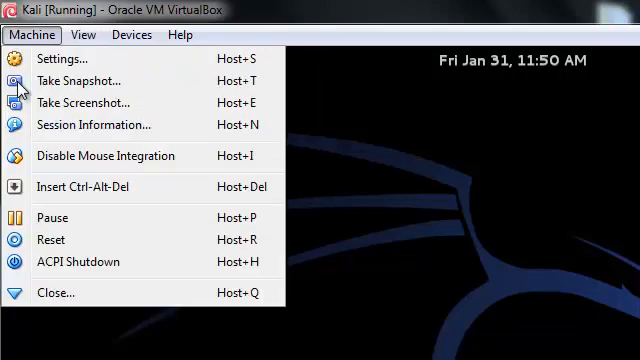
mouse_move(133, 110)
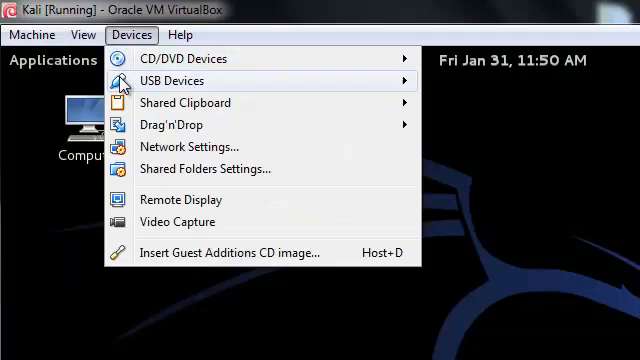
mouse_move(128, 257)
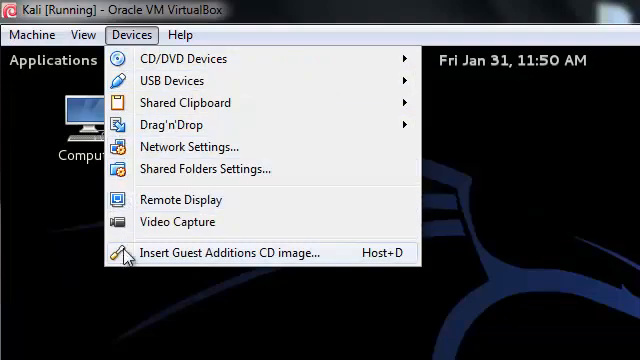
mouse_move(188, 58)
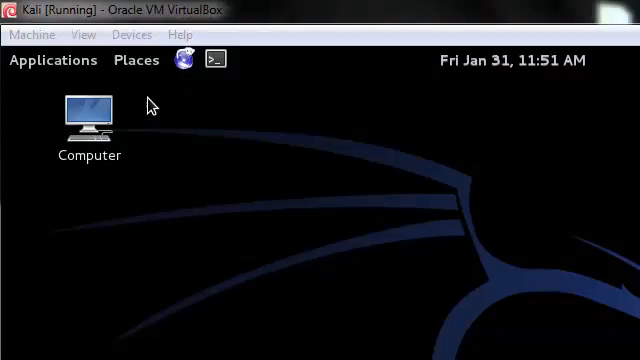
Insert the Guest Additions CD image via Devices and open the VBOXADDITIONS disc
left_click(131, 35)
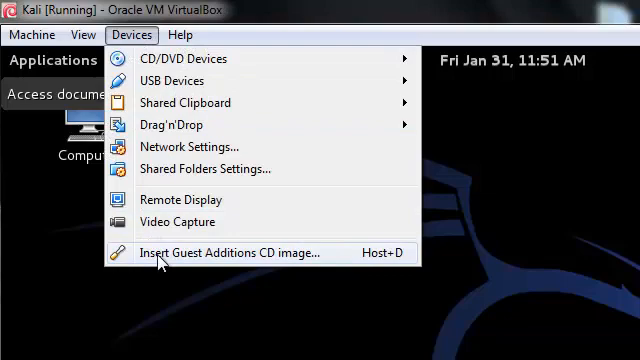
left_click(224, 252)
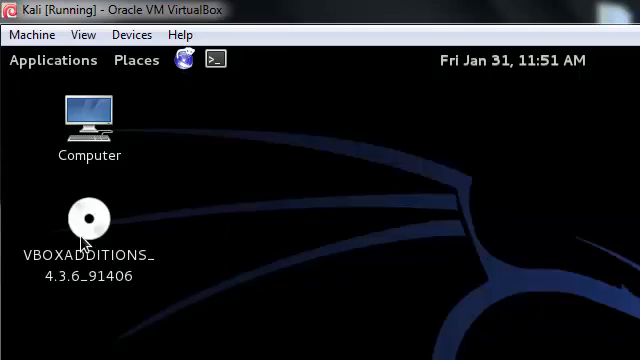
left_click(88, 220)
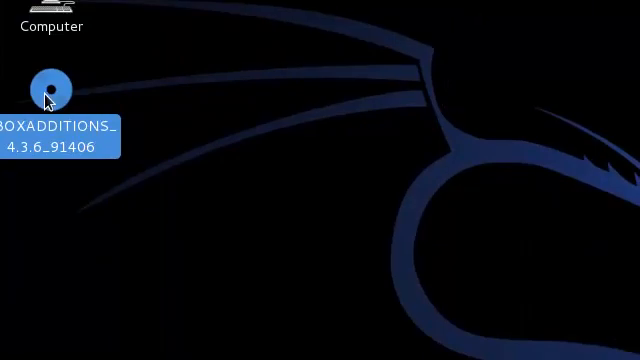
double_click(48, 90)
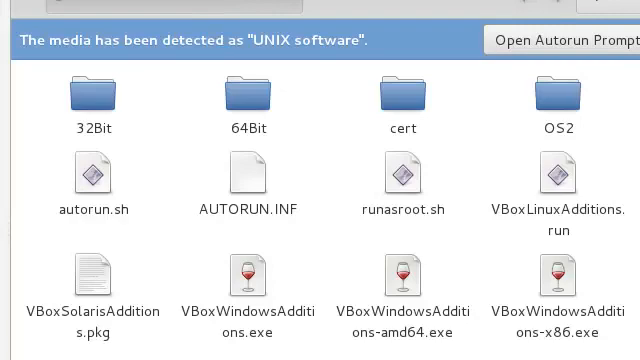
Read through the Guest Additions notes file on the disc
left_click(90, 180)
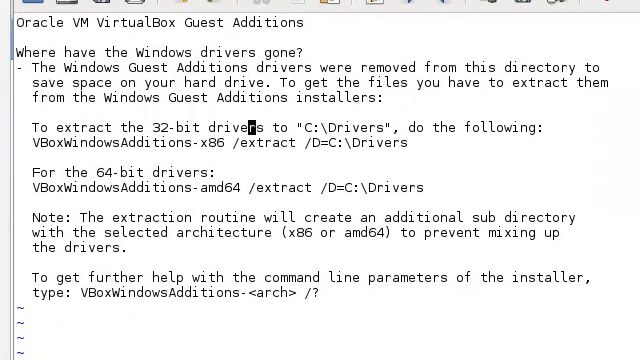
scroll("down", 3)
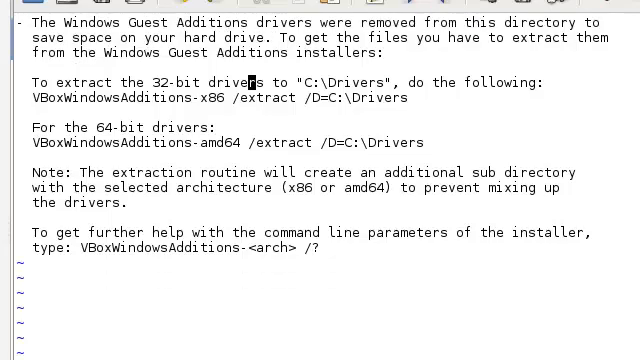
scroll("down", 3)
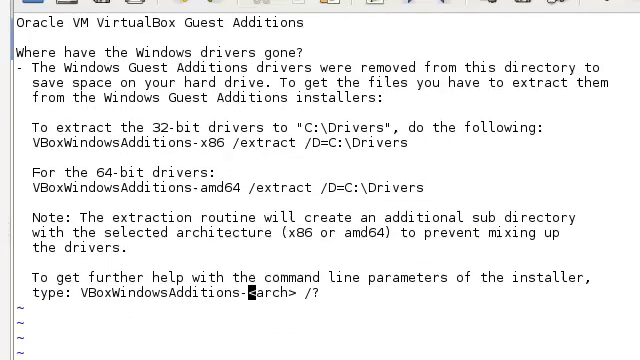
mouse_move(347, 292)
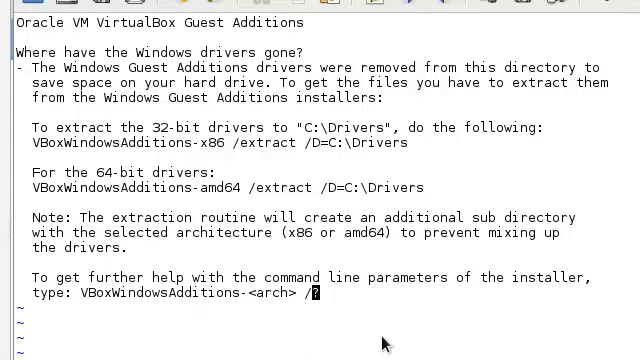
scroll("down", 3)
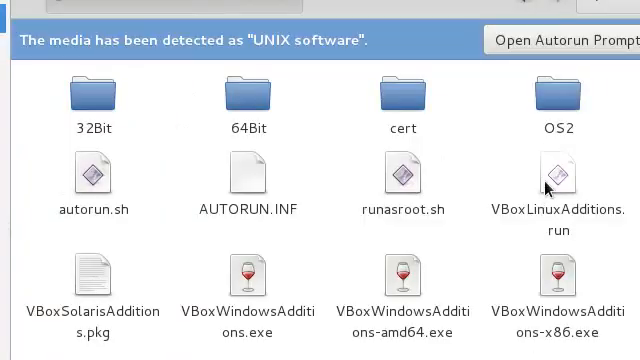
Copy VBoxLinuxAdditions.run from the disc and reopen its context menu
right_click(547, 177)
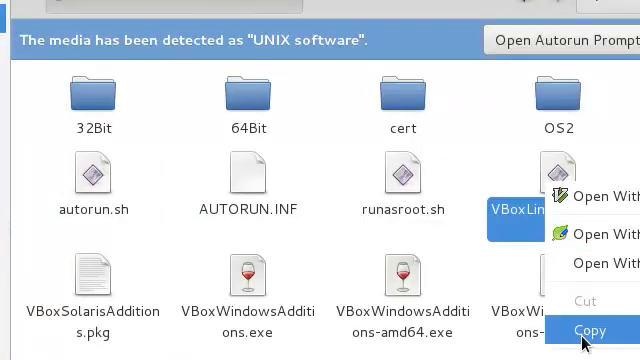
left_click(588, 330)
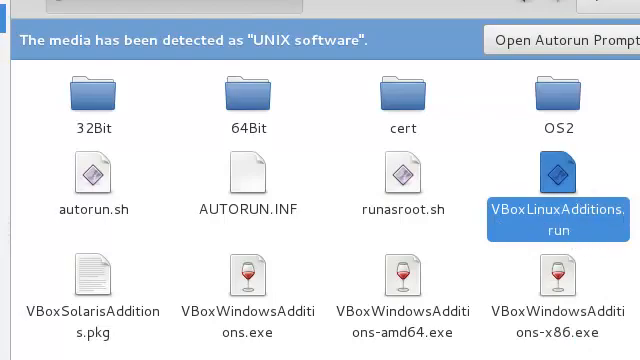
right_click(190, 85)
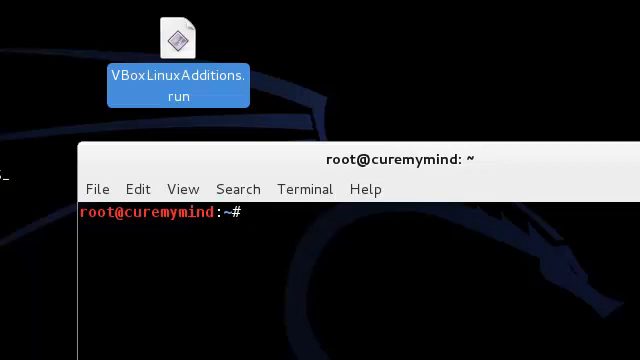
Make /root/Desktop/VBoxLinuxAdditions.run executable with chmod 755
type("ch")
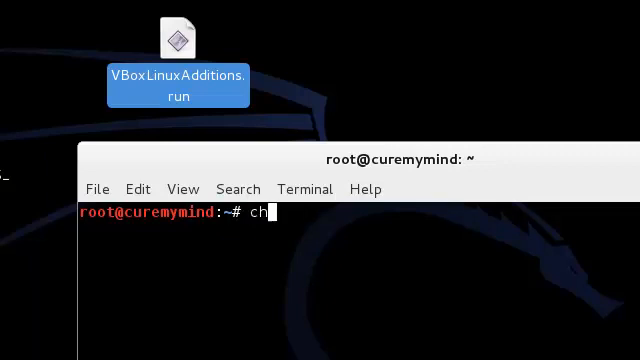
type("mod")
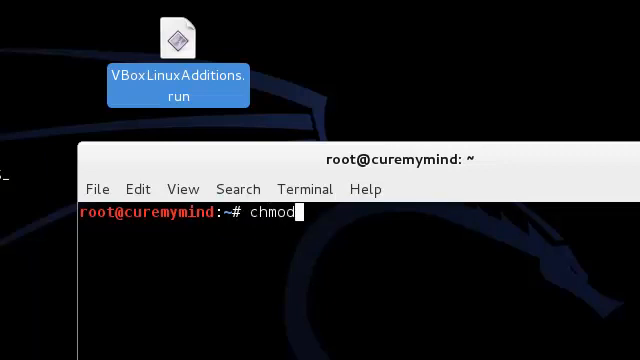
type("\" \"")
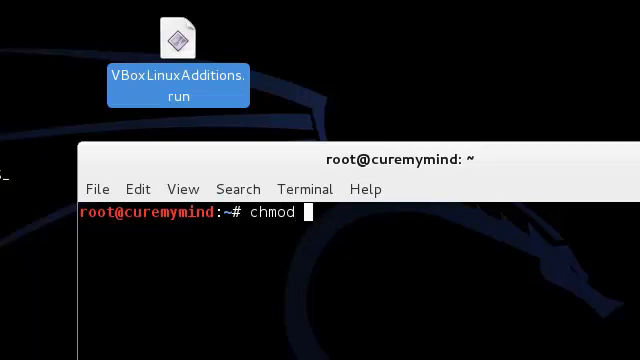
type("755")
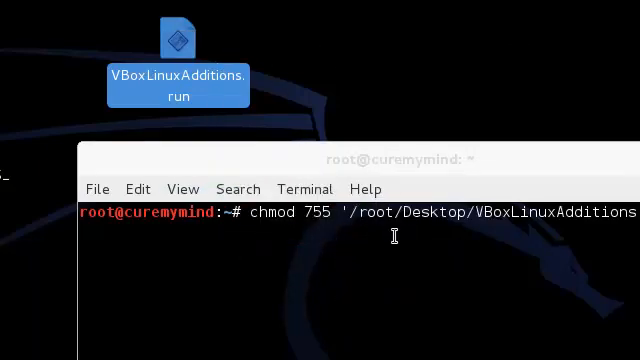
mouse_move(372, 258)
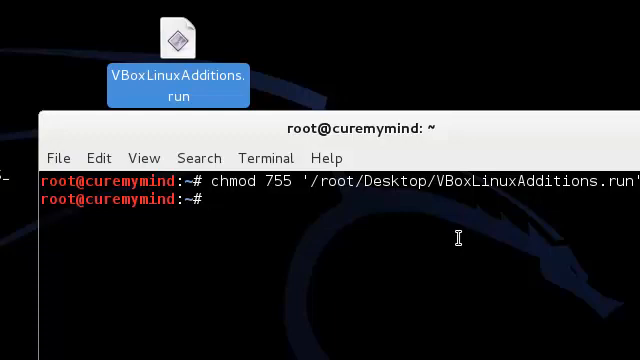
List files, change into the Desktop folder, and type ls again
type("ls")
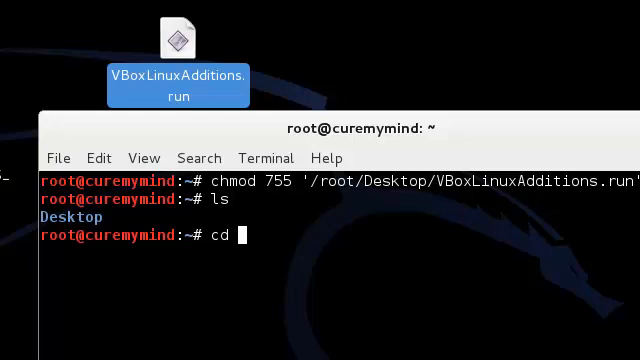
type("Desktop")
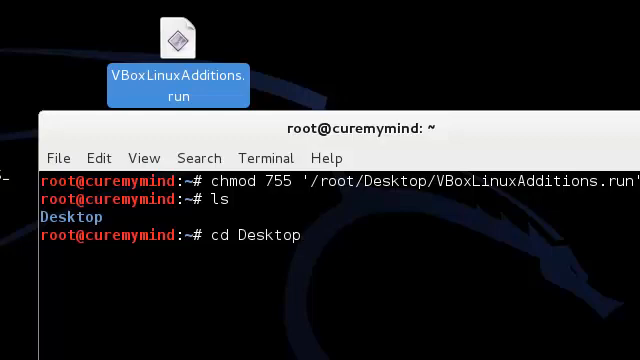
mouse_move(460, 238)
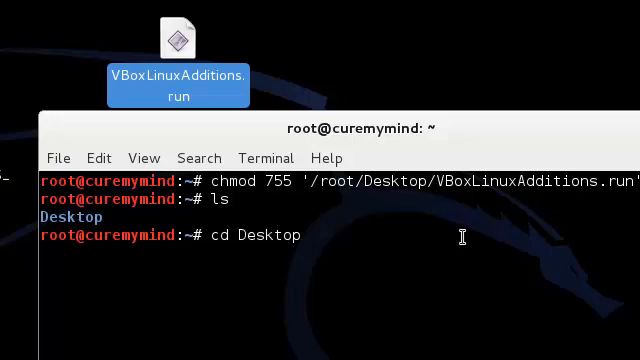
type("ls")
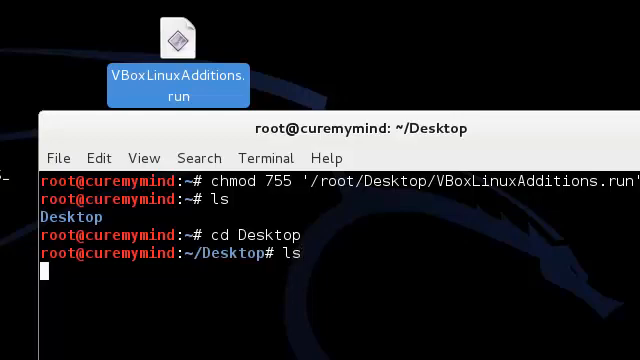
List the Desktop files and run ./VBoxLinuxAdditions.run to start the installer
key("Return")
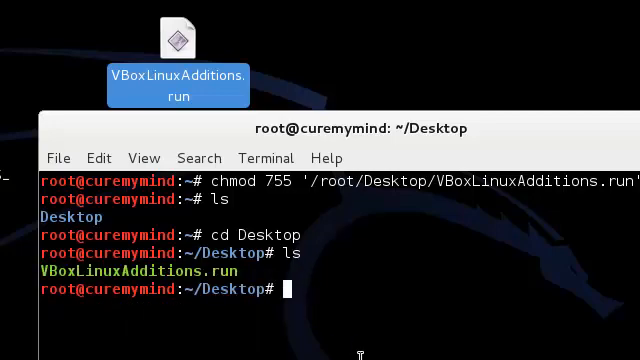
type("./")
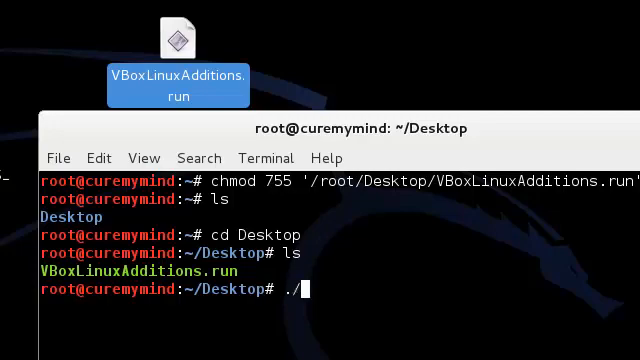
type(".run")
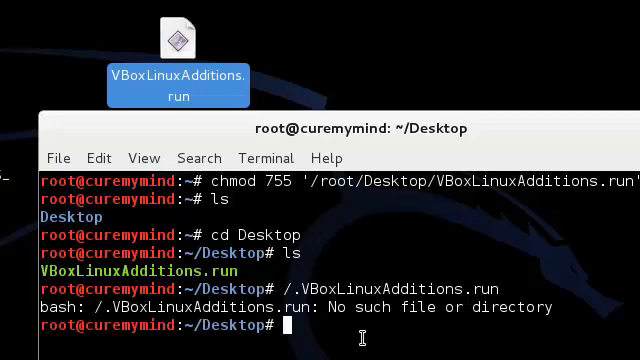
type(".")
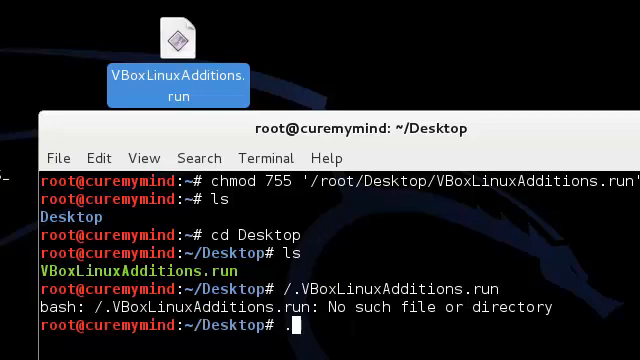
type("/VBoxLinuxAdditions.run")
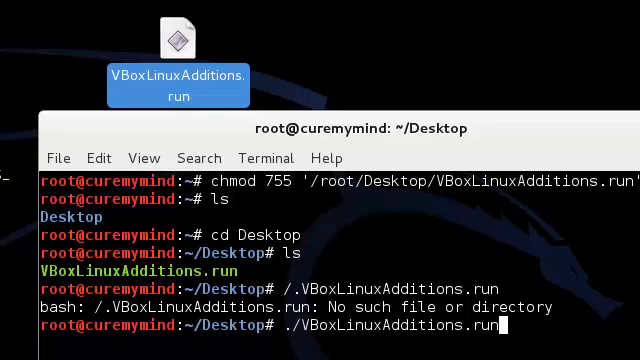
key("Return")
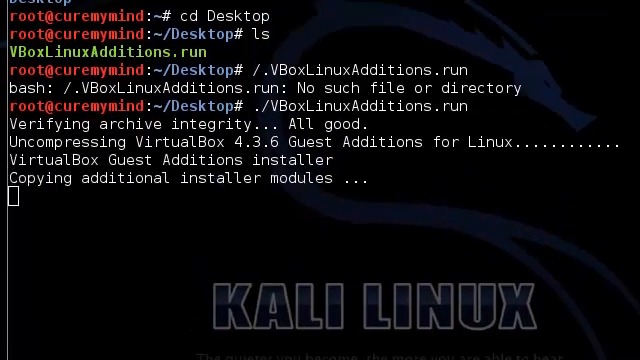
Scroll through the installer output as the Guest Additions modules finish building
scroll("down", 3)
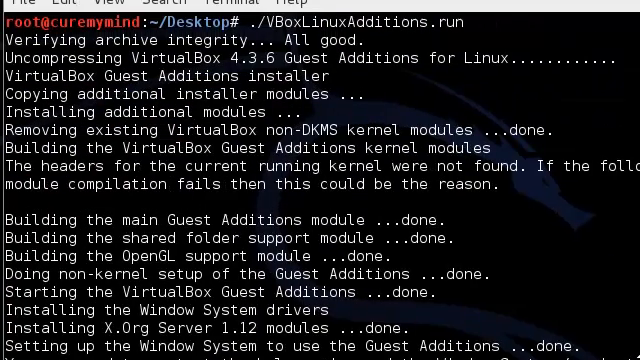
scroll("down", 3)
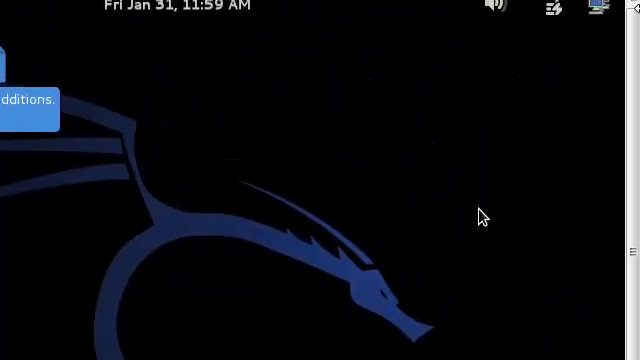
Power off the Kali guest from the system menu and confirm Shut Down
left_click(561, 16)
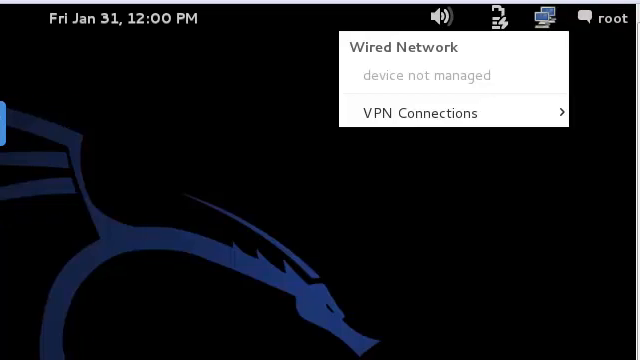
left_click(606, 17)
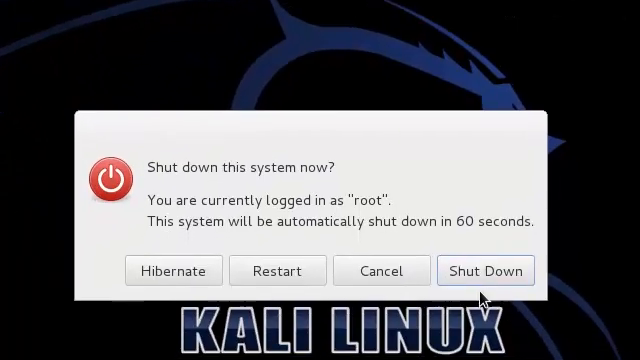
left_click(485, 271)
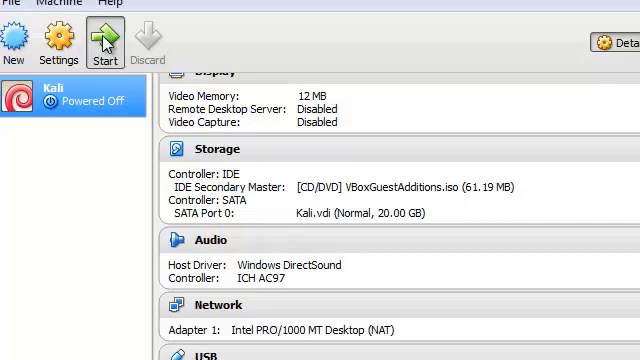
Start the Kali VM again with the green Start arrow
left_click(102, 38)
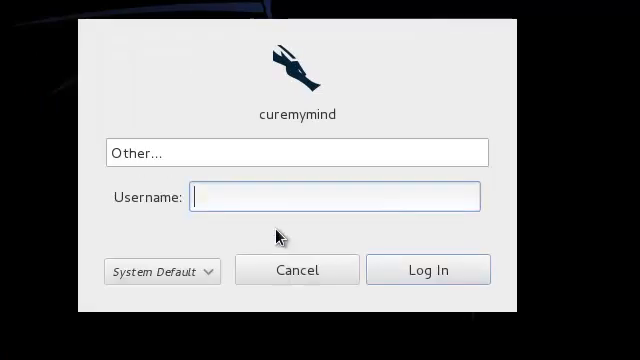
Log in to Kali as root
type("root")
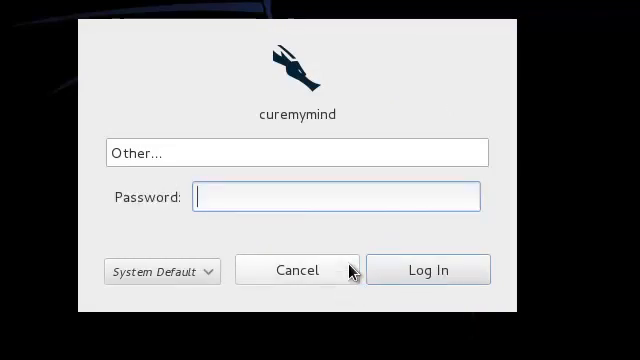
left_click(427, 270)
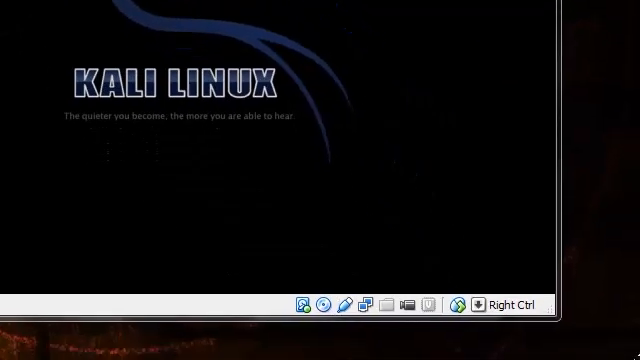